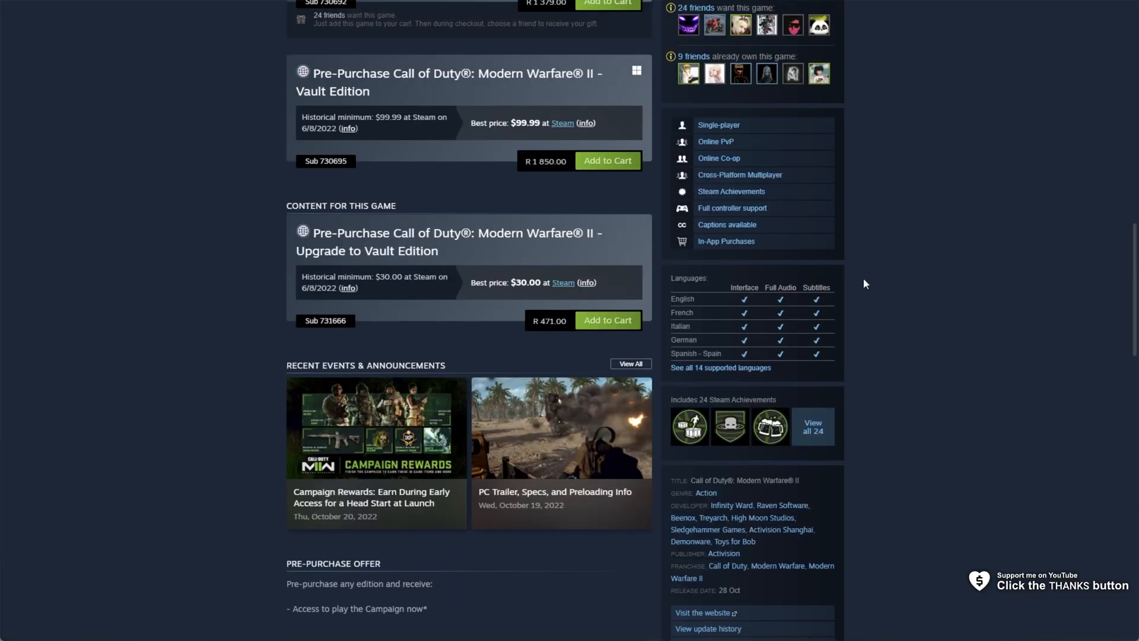
Reveal the full table of 14 supported interface, audio and subtitle languages for Modern Warfare II
scroll("up", 3)
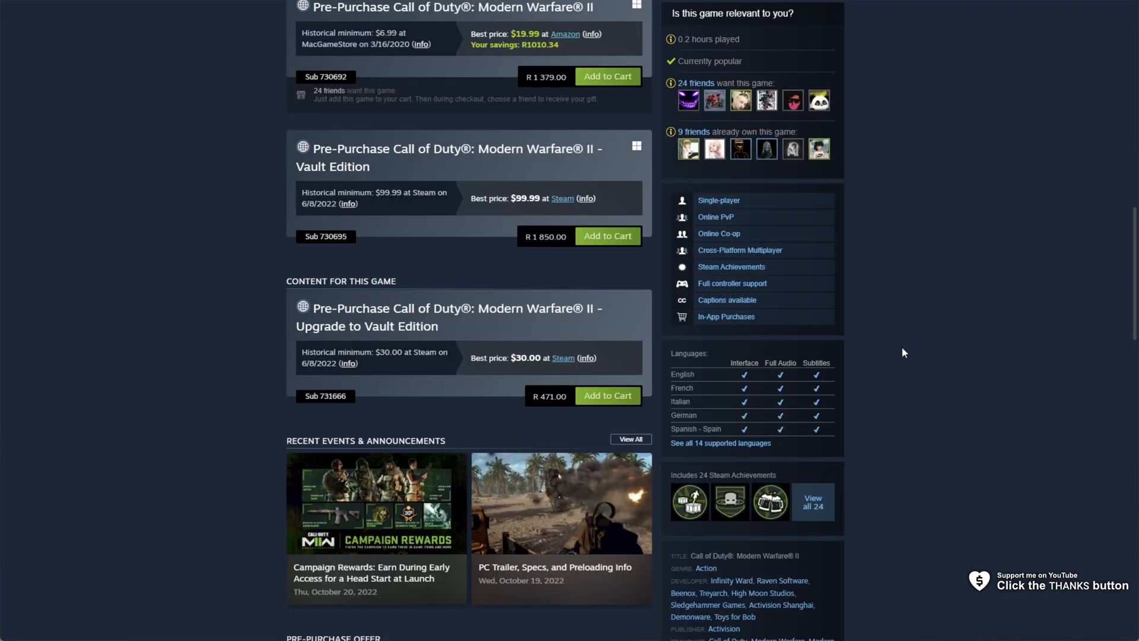
scroll("down", 3)
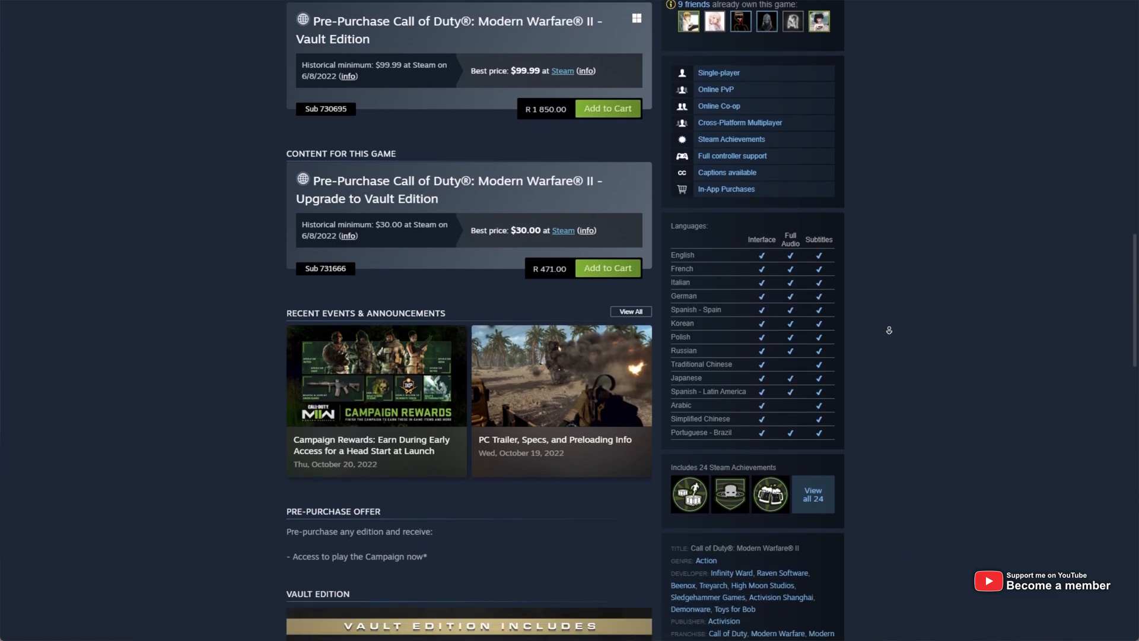
scroll("down", 3)
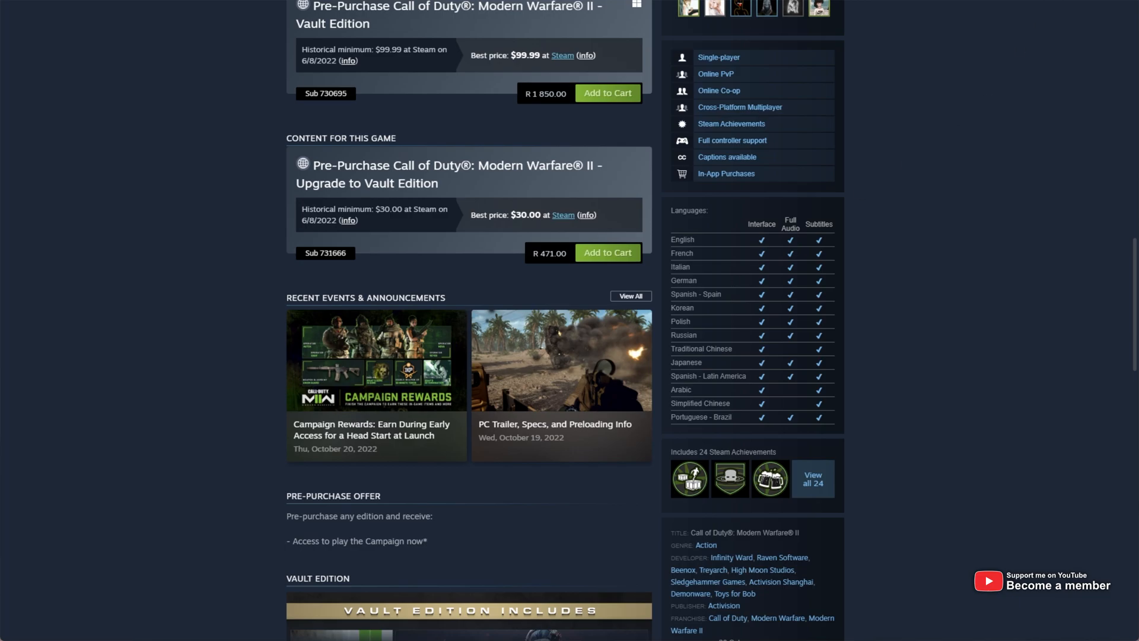
left_click(262, 115)
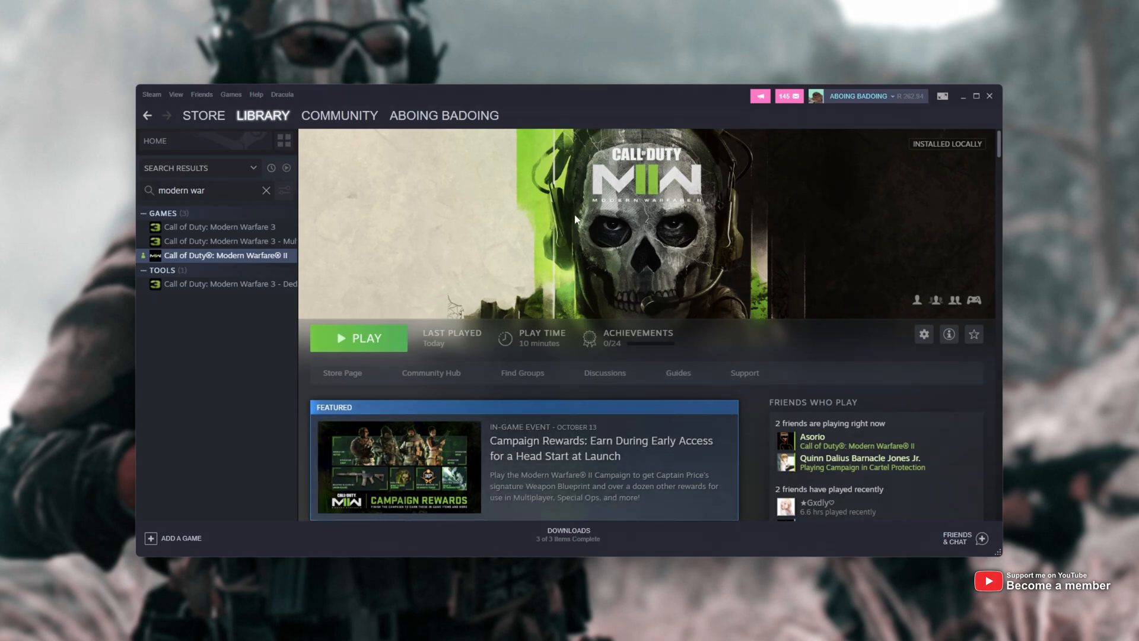
mouse_move(218, 260)
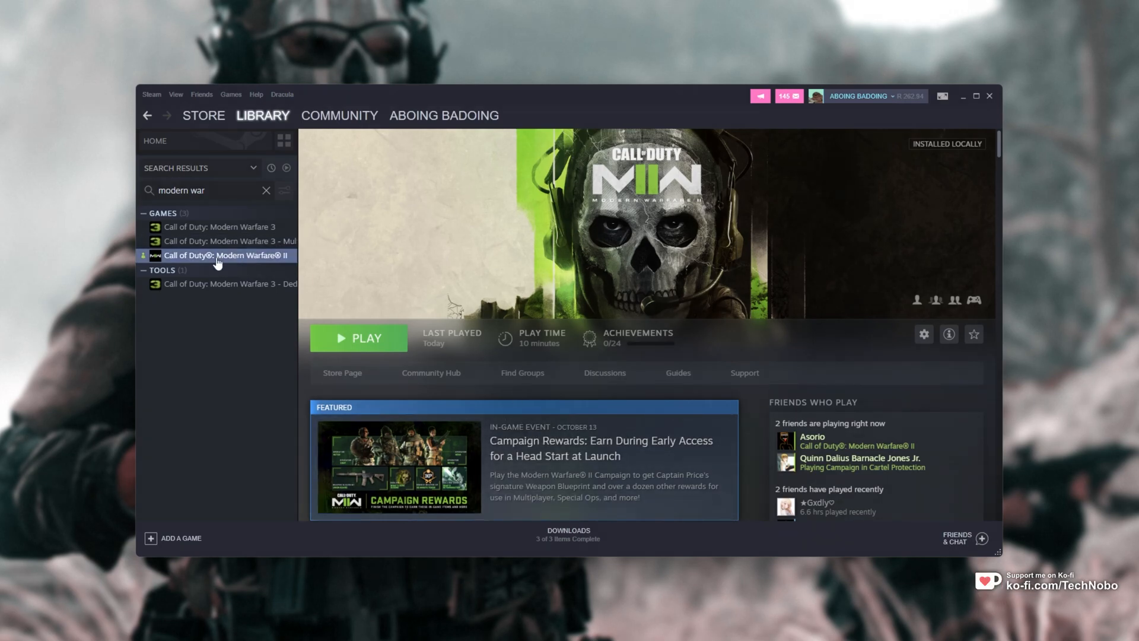
Show Modern Warfare II's Language property with its dropdown of available game languages
left_click(923, 334)
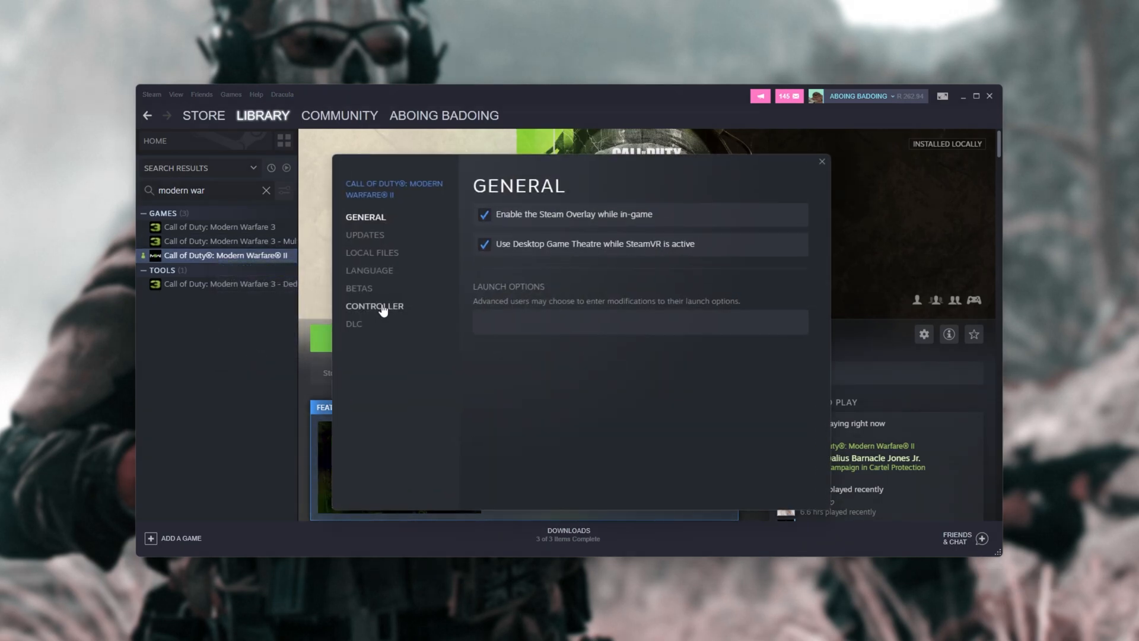
left_click(367, 270)
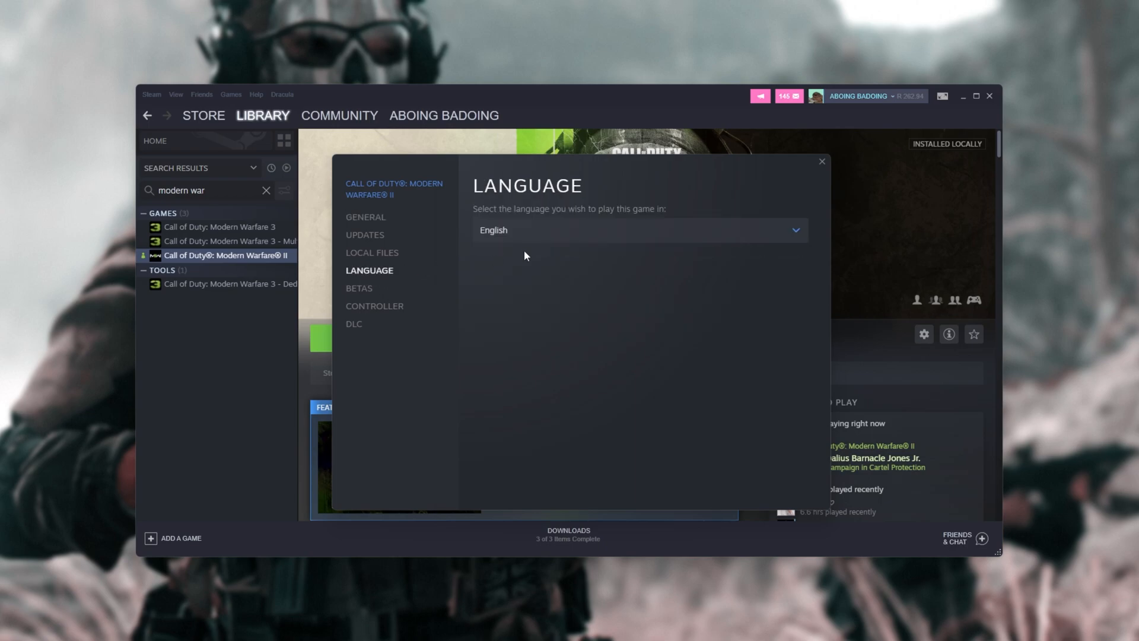
left_click(794, 229)
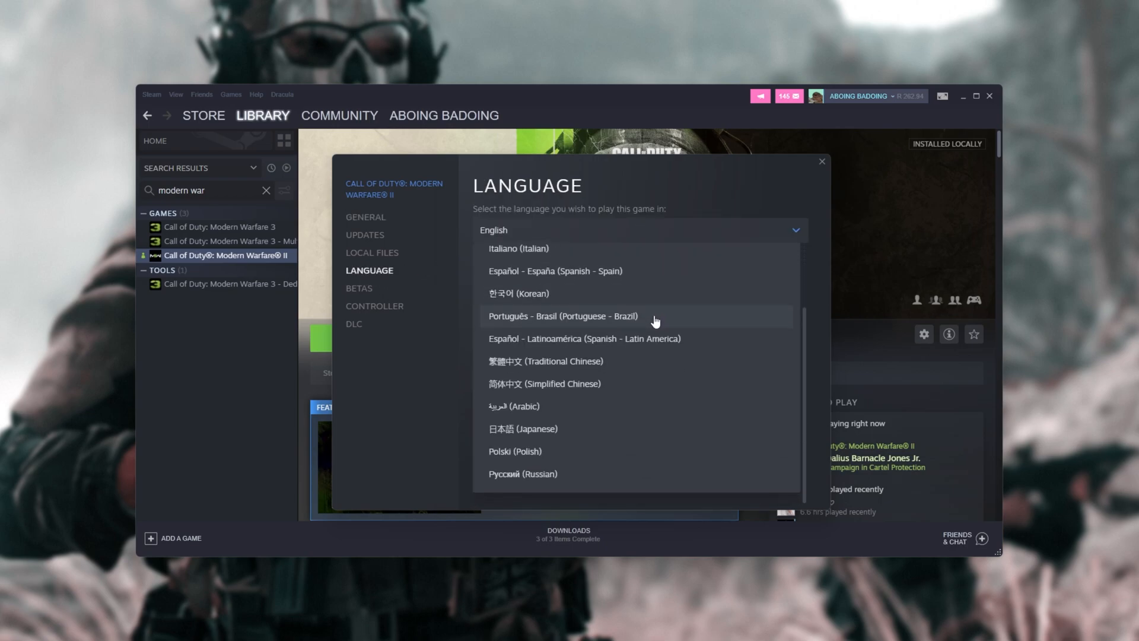
scroll("up", 3)
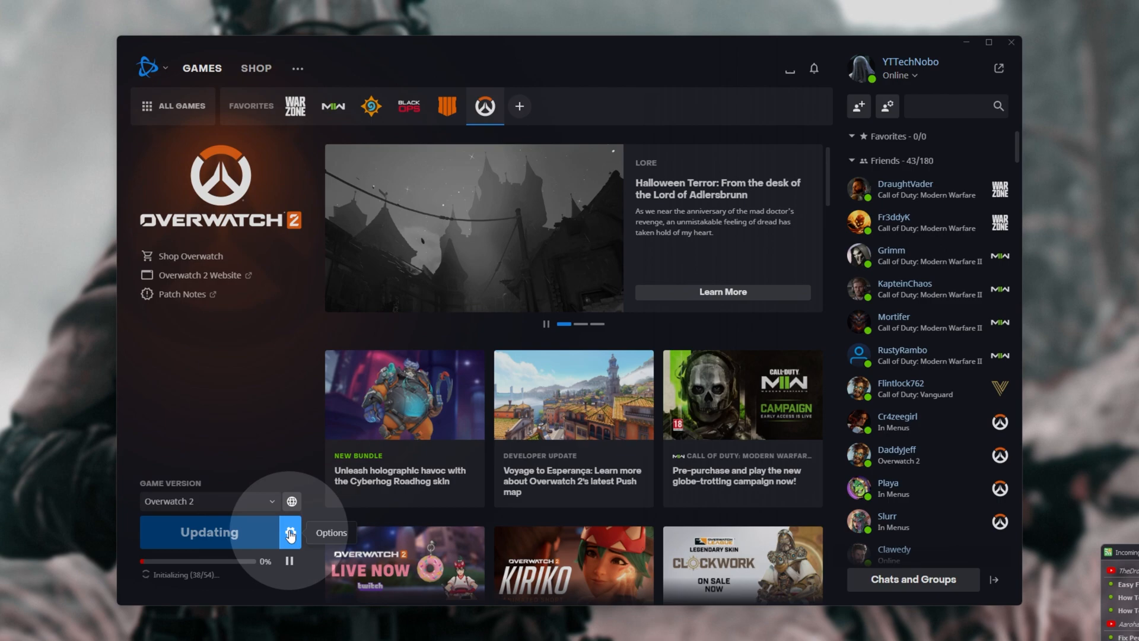
mouse_move(330, 349)
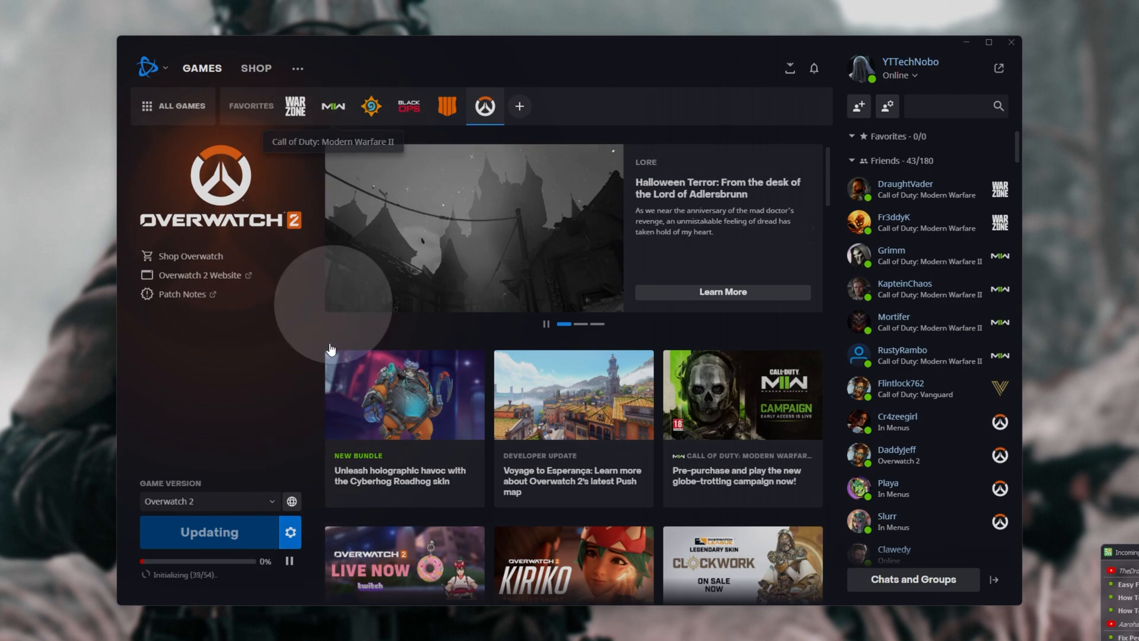
mouse_move(334, 377)
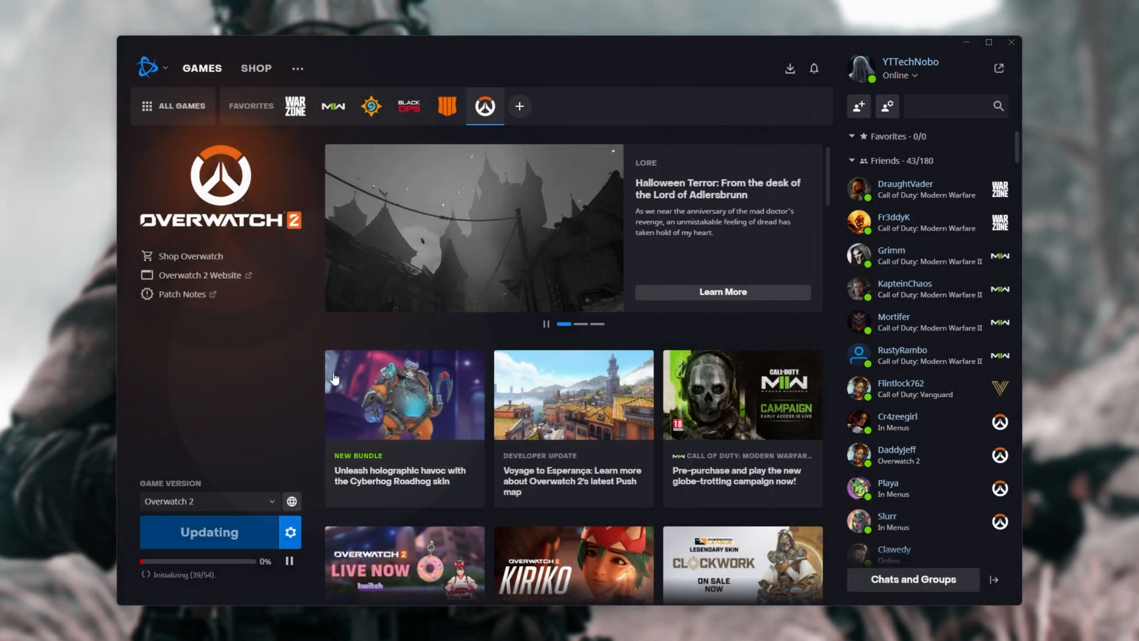
Bring up Battle.net Game Settings via the gear beside the game's Update button
left_click(289, 533)
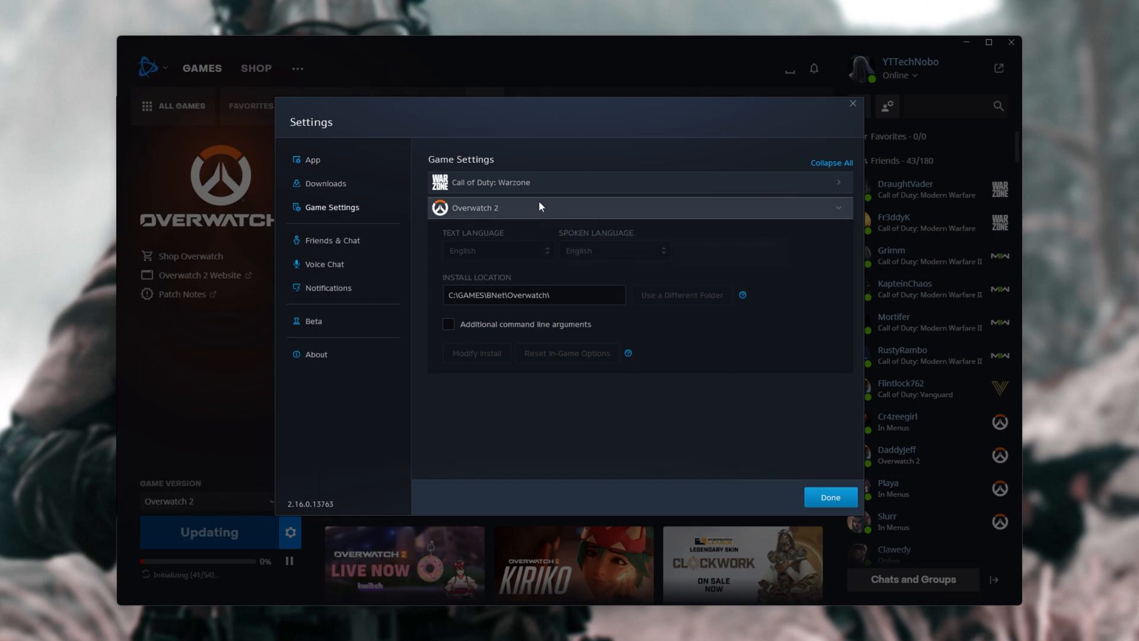
Review Call of Duty: Warzone's Text & Spoken Language list, keep English, and close Game Settings
left_click(632, 182)
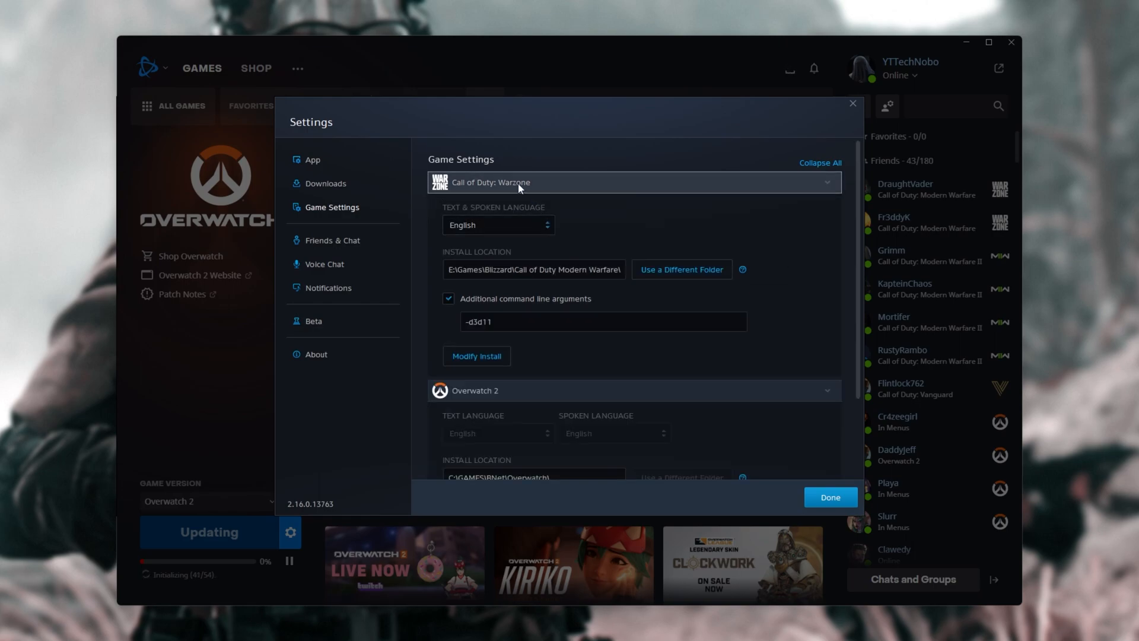
mouse_move(512, 228)
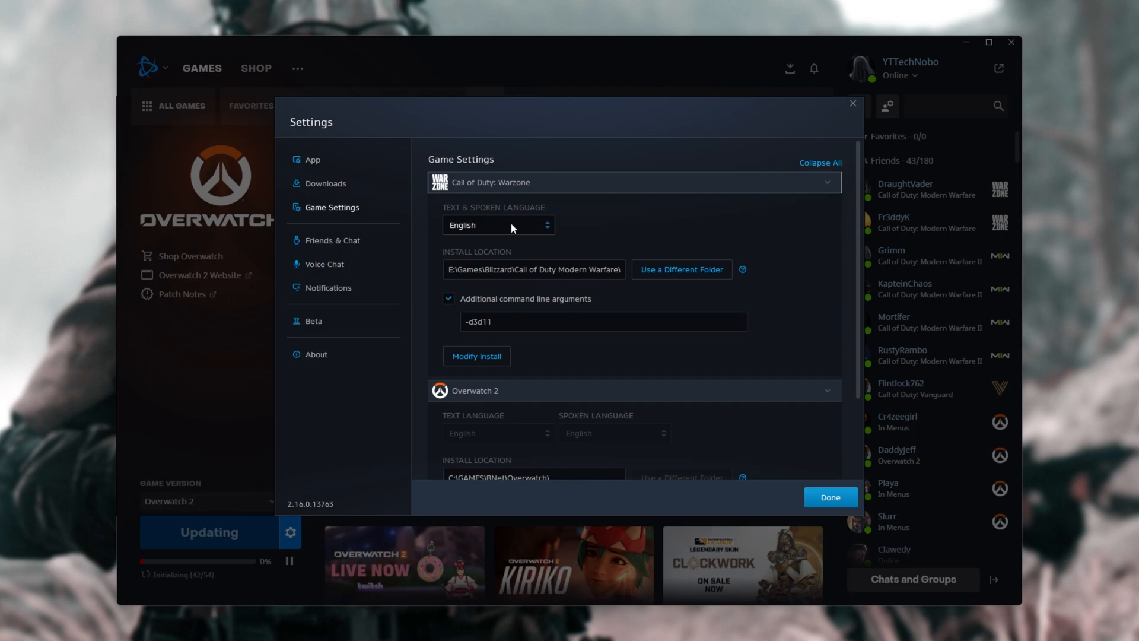
left_click(497, 225)
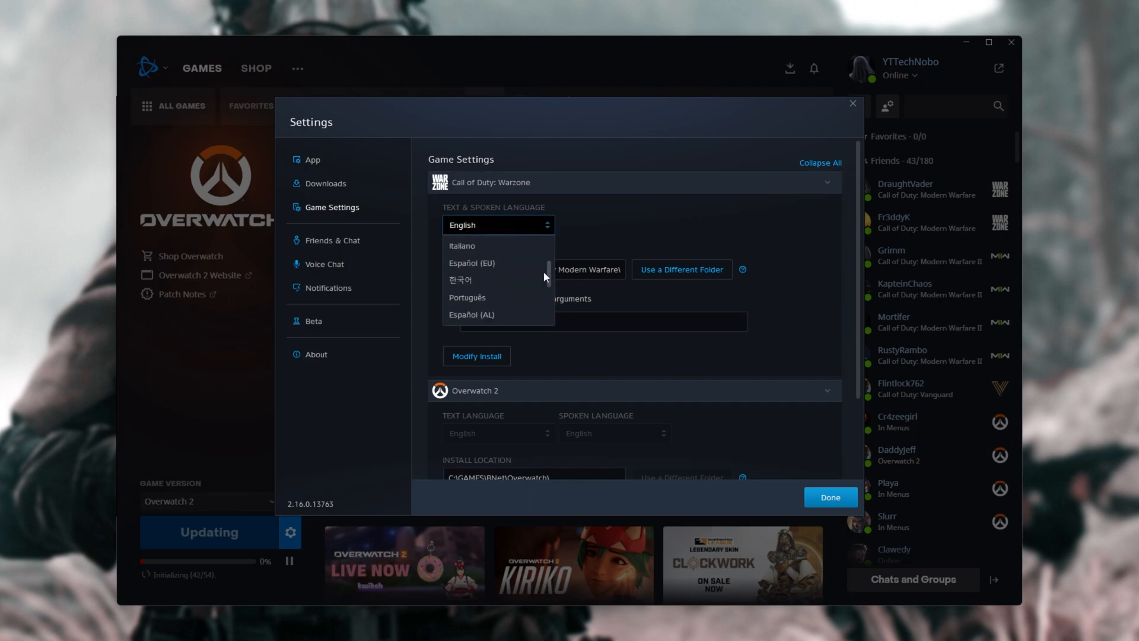
scroll("up", 3)
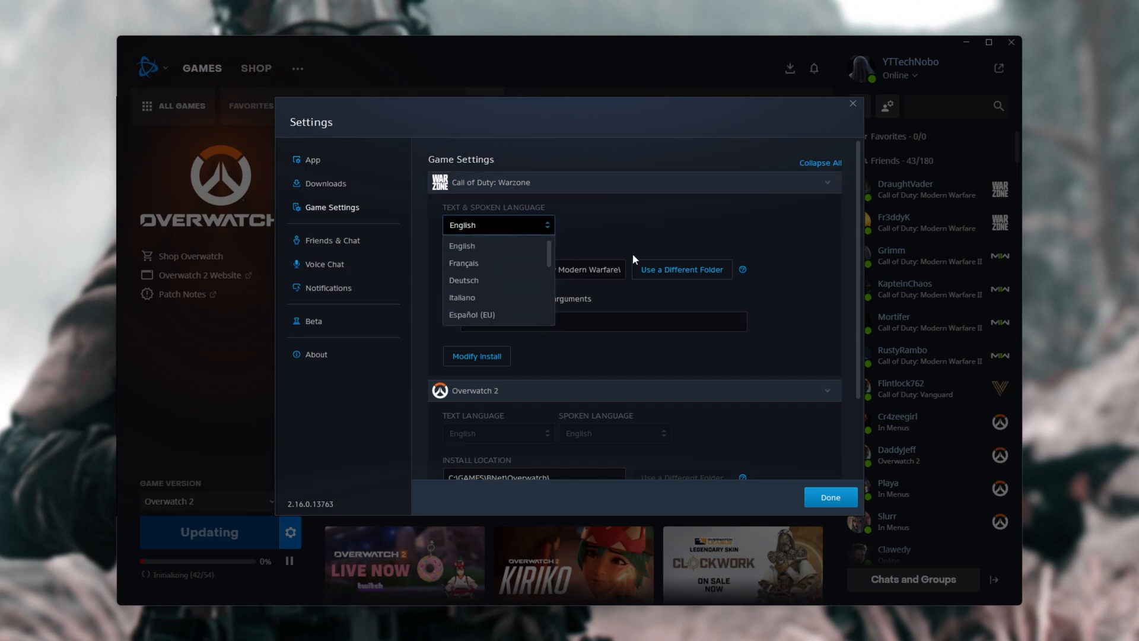
left_click(462, 244)
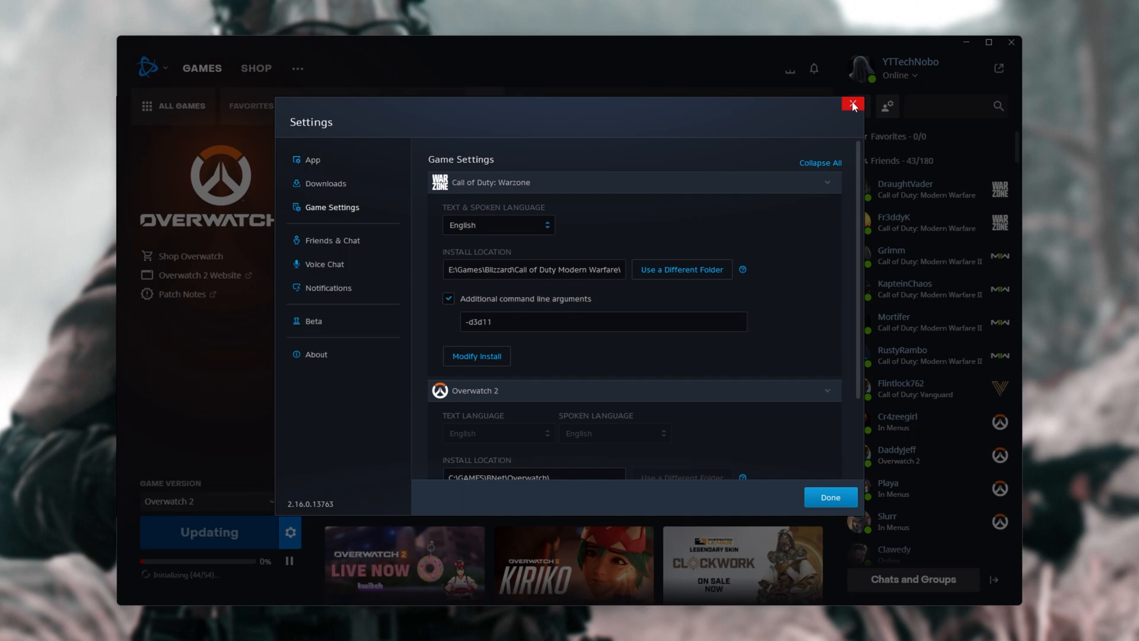
left_click(852, 104)
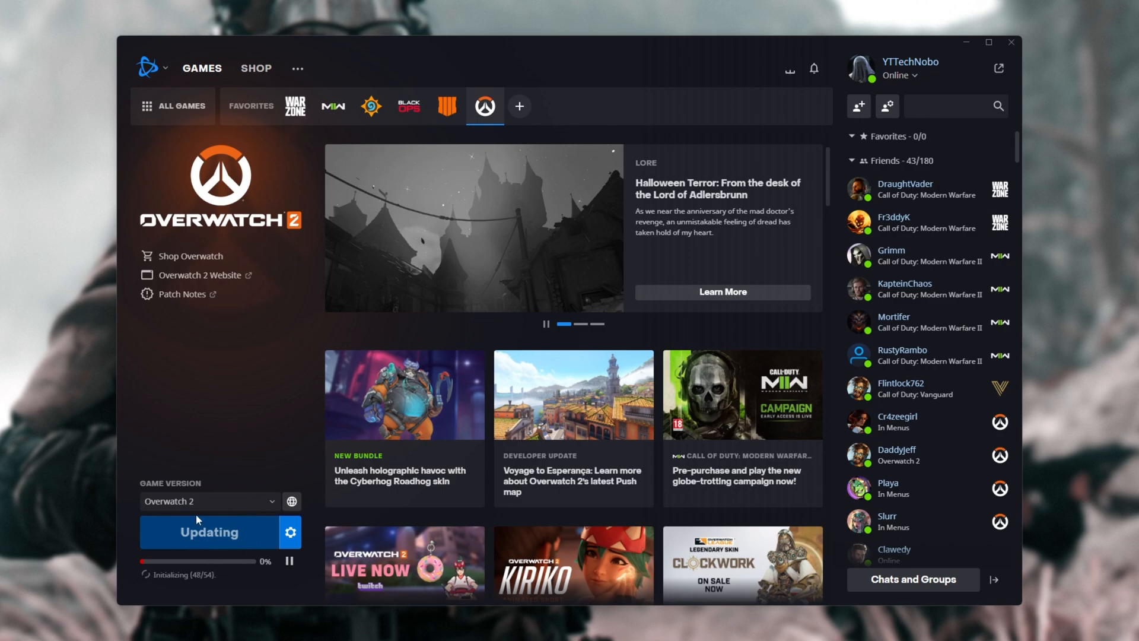
mouse_move(536, 376)
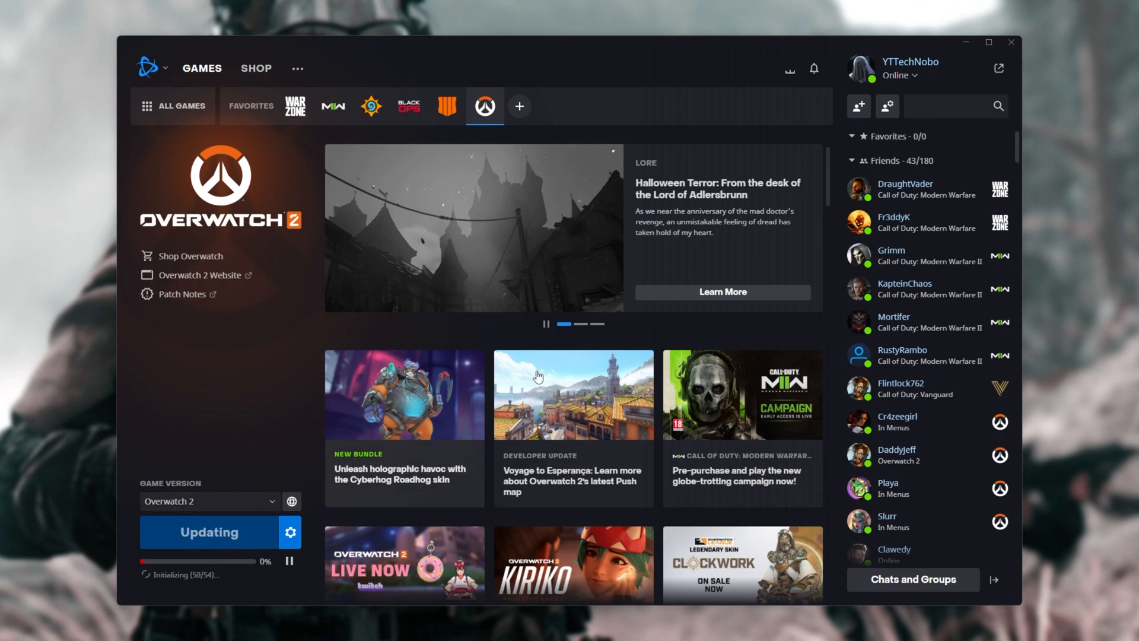
mouse_move(1011, 43)
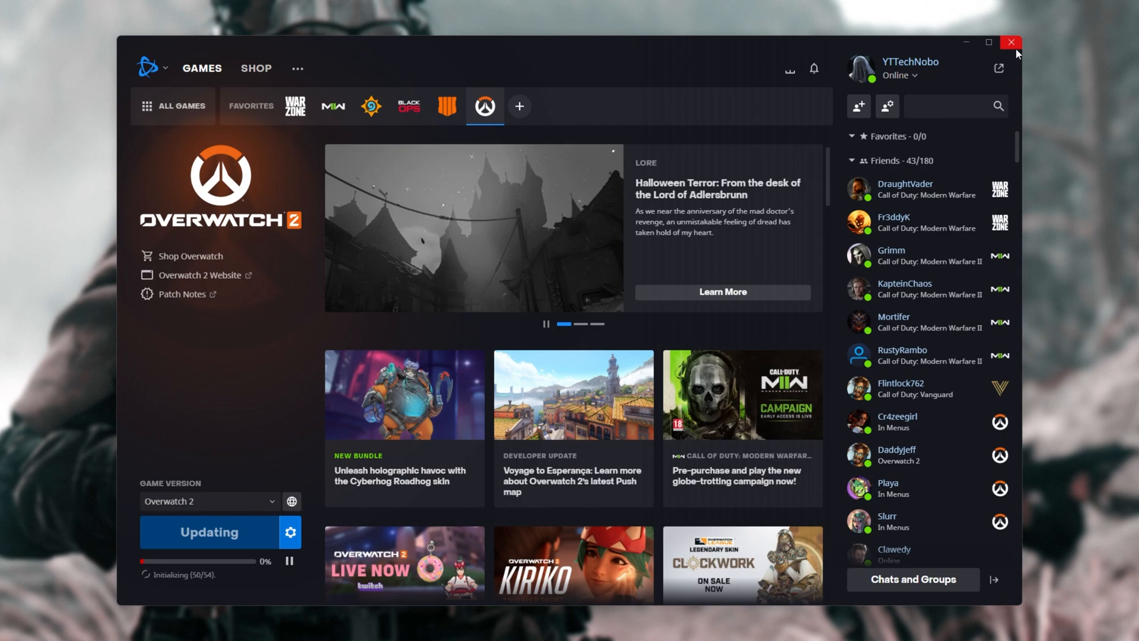
Close the Battle.net launcher so only the desktop remains
left_click(1010, 42)
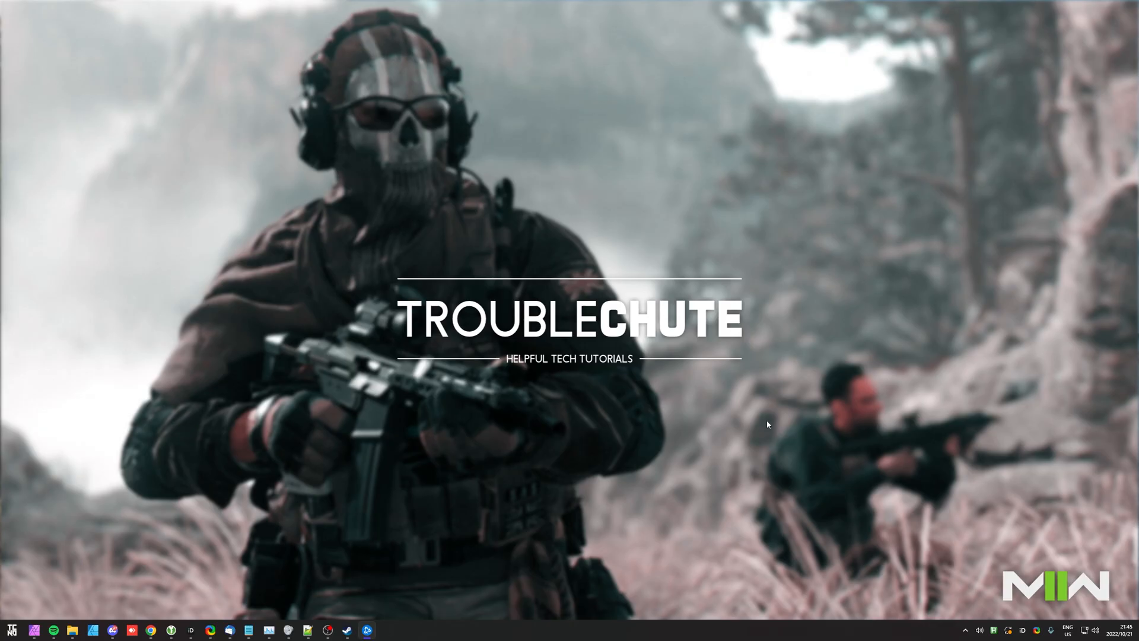